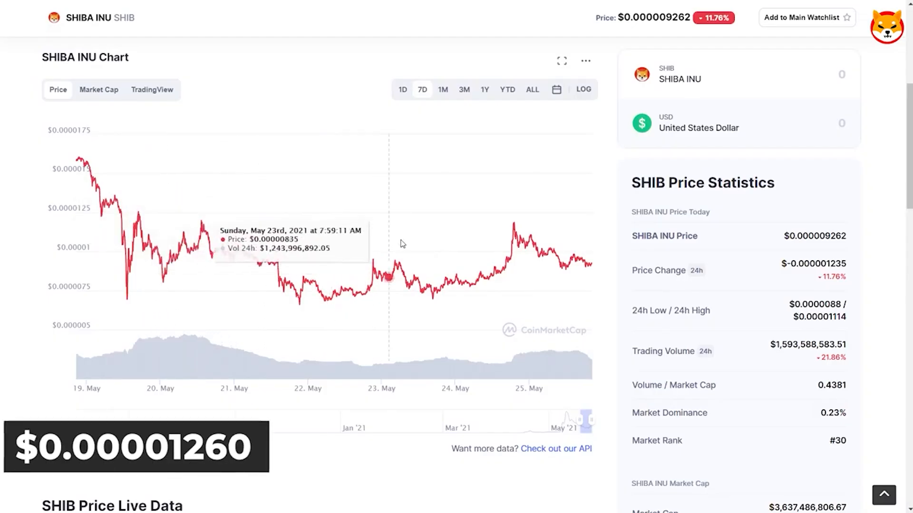
mouse_move(471, 255)
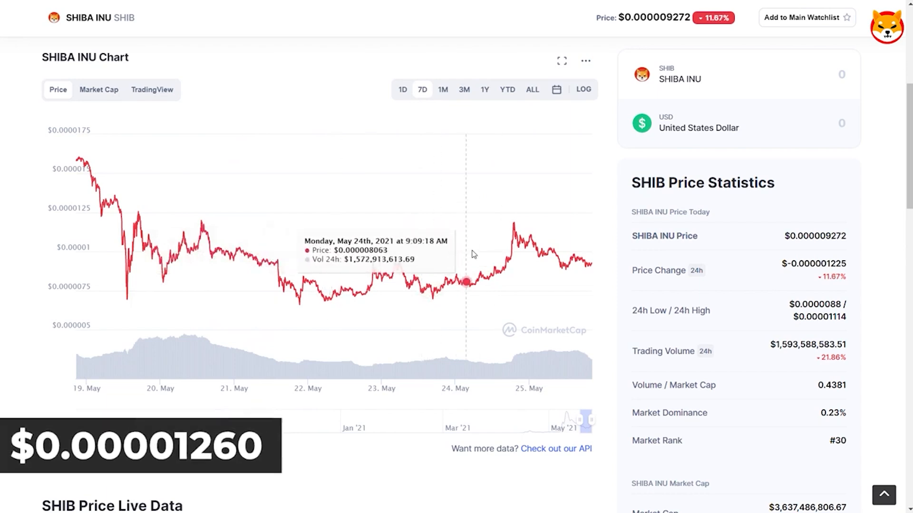